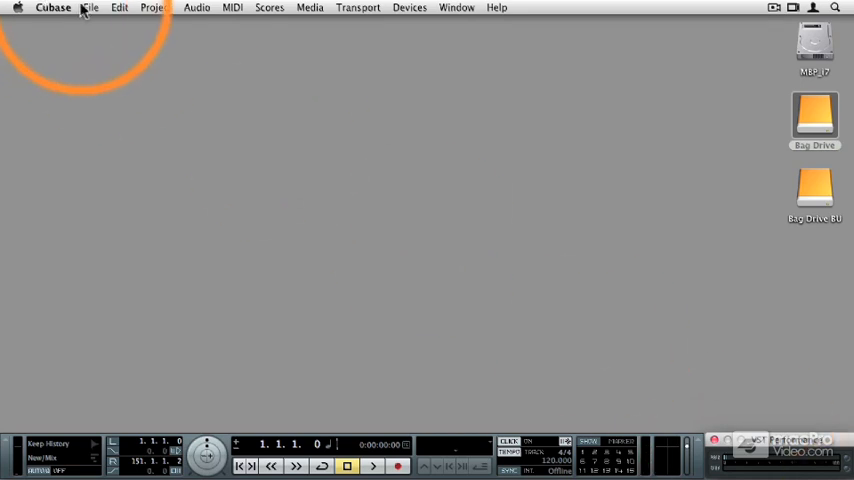
Step: Start a new project from the File menu
click(92, 8)
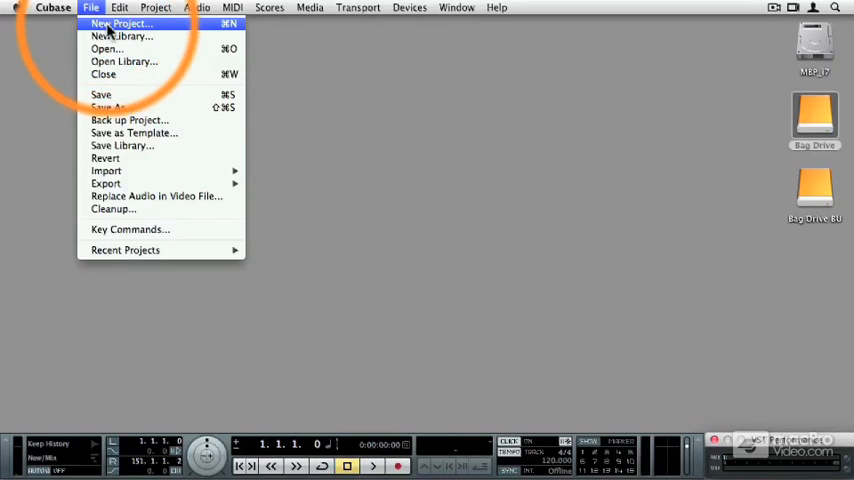
click(120, 24)
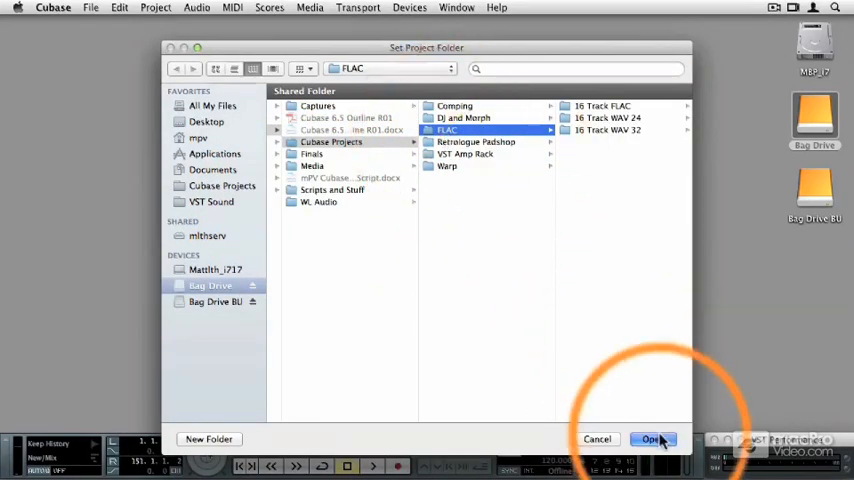
Step: Confirm the FLAC folder as project folder and bring up Project Setup
click(652, 440)
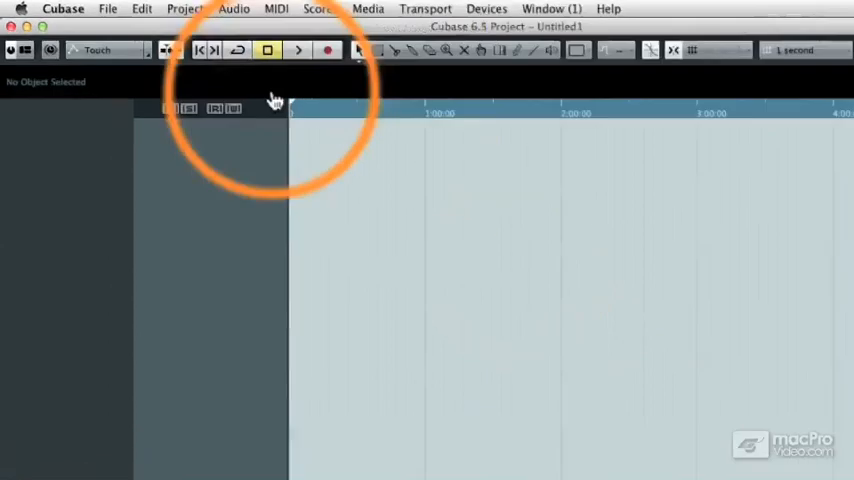
click(234, 12)
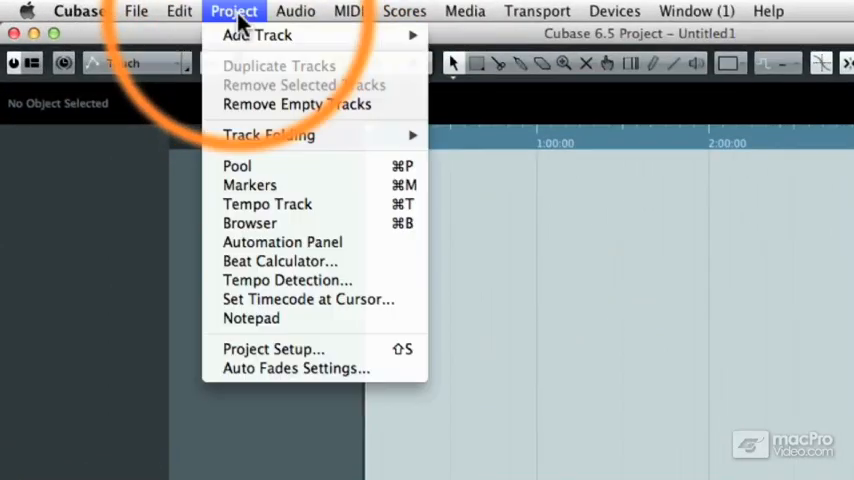
mouse_move(300, 348)
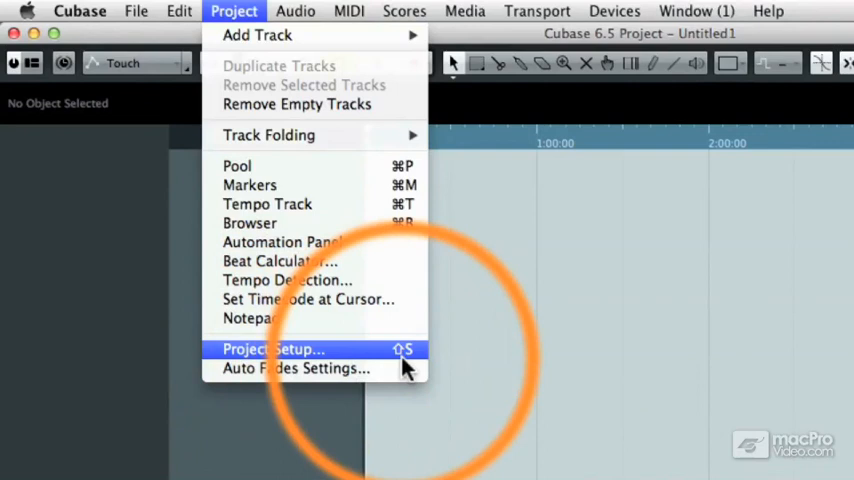
click(272, 348)
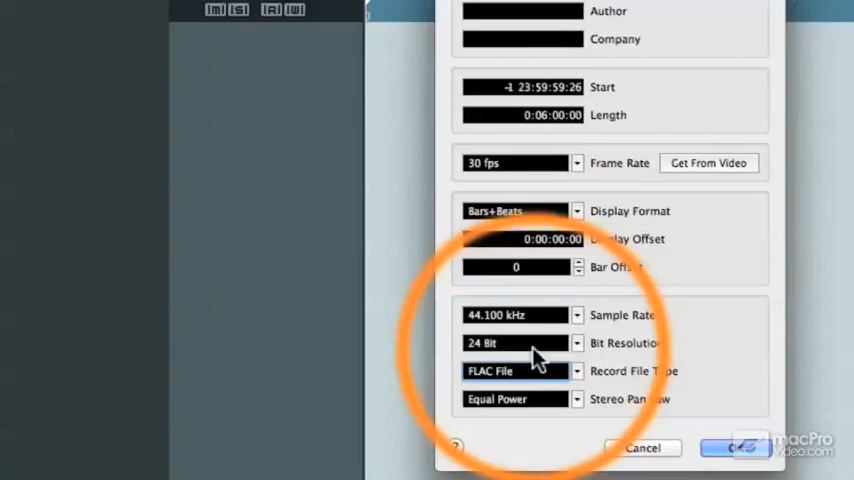
Step: Set the recording bit resolution to 24 Bit and confirm the project setup
click(516, 342)
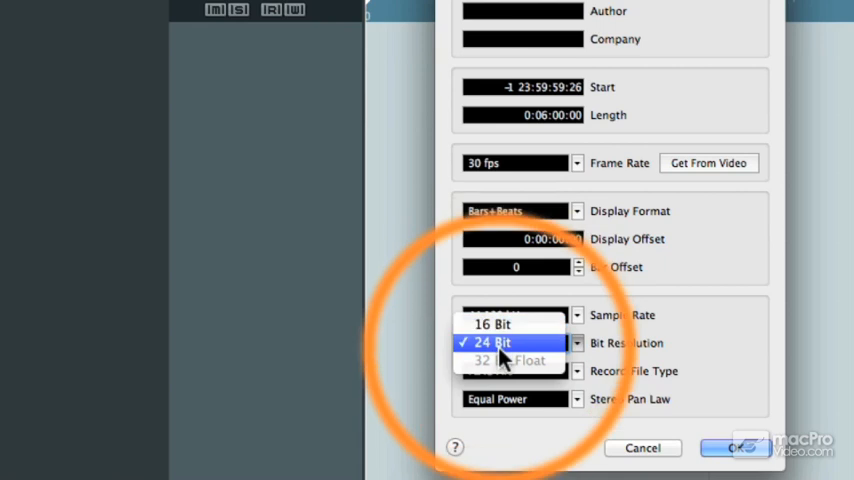
click(494, 344)
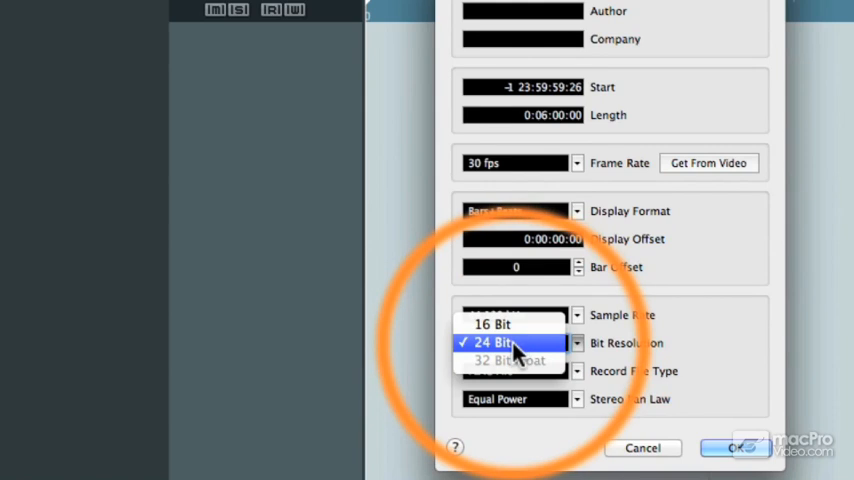
click(492, 342)
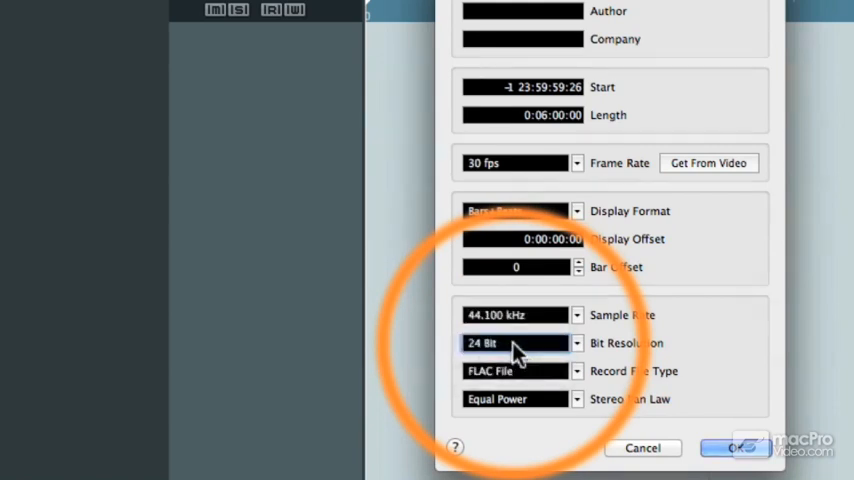
click(736, 448)
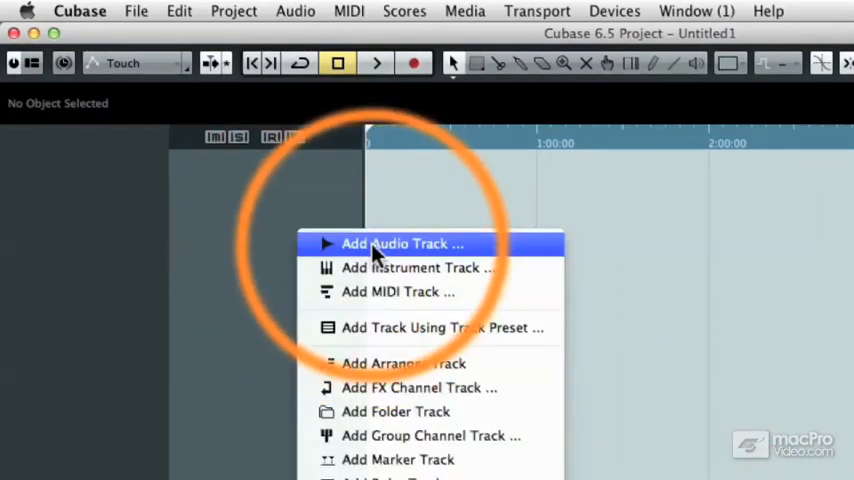
Step: Add a new audio track, Audio 01, then close the untitled project
click(402, 244)
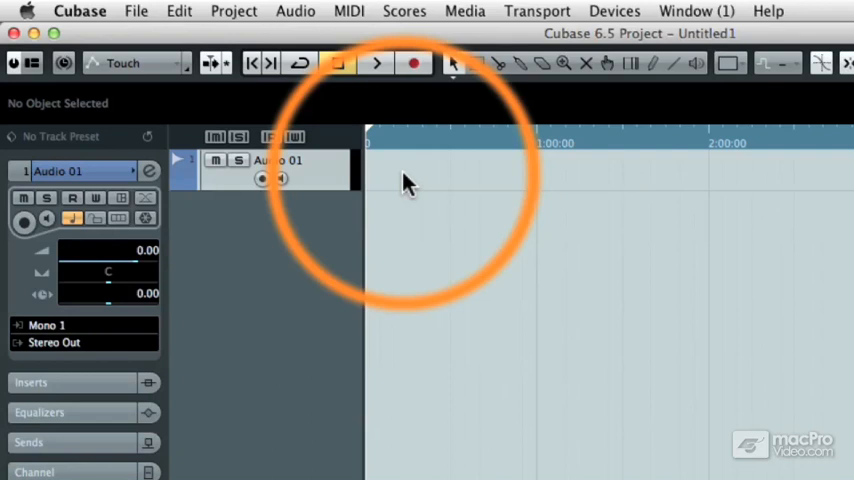
click(14, 32)
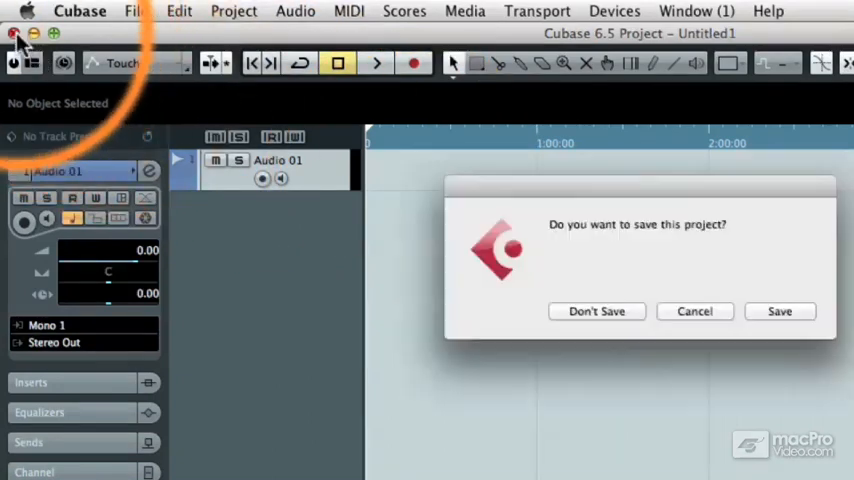
Step: Discard the untitled project without saving and go to open Warp R03.cpr
click(596, 312)
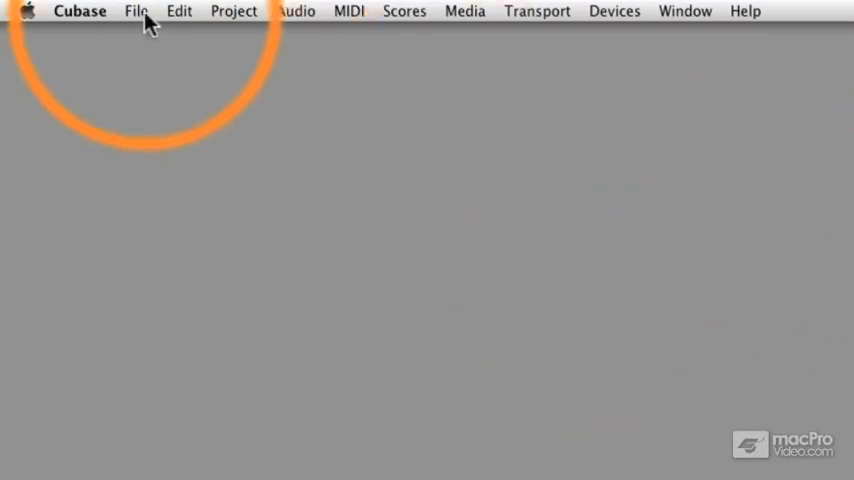
click(136, 12)
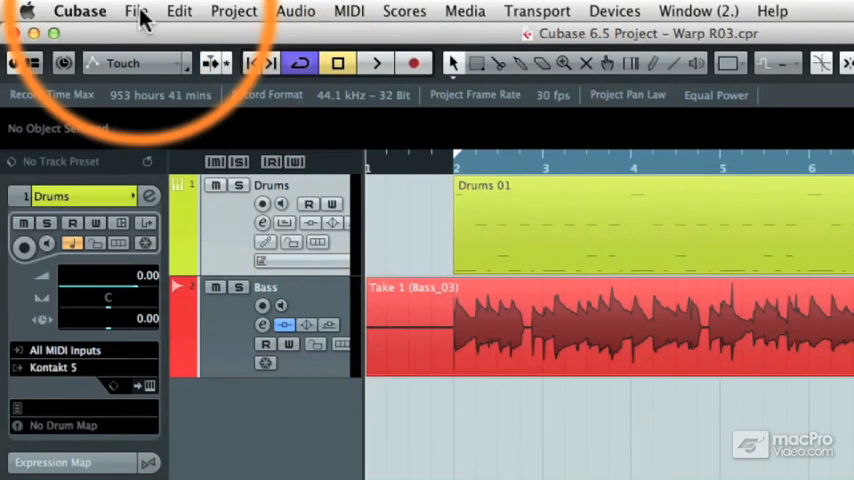
Step: Bring up Export Audio Mixdown for the Warp R03 project
click(136, 12)
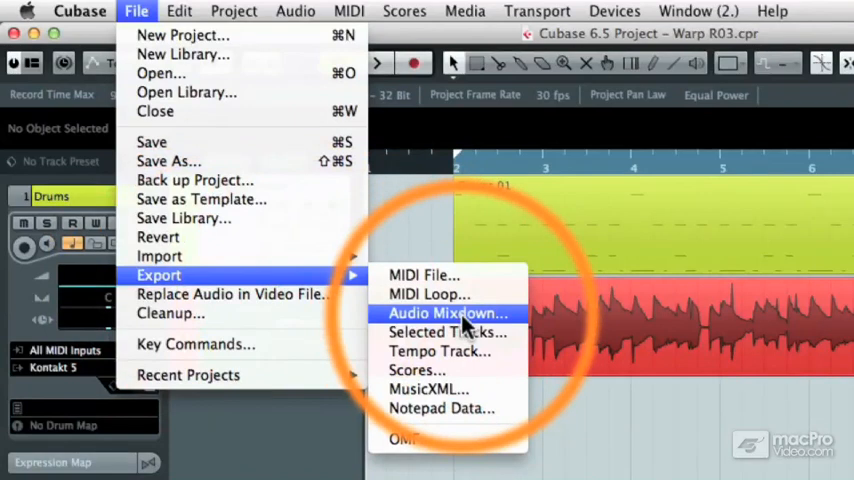
click(448, 312)
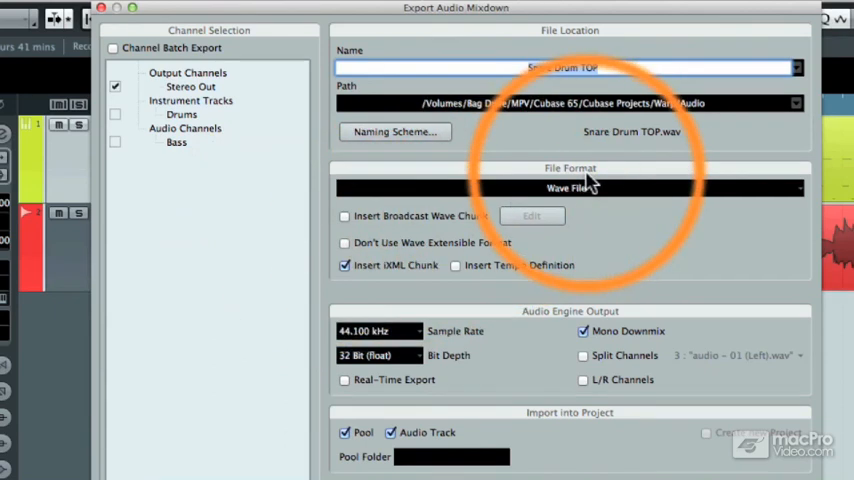
Step: Set the mixdown export file format to FLAC File at 24 Bit
click(570, 188)
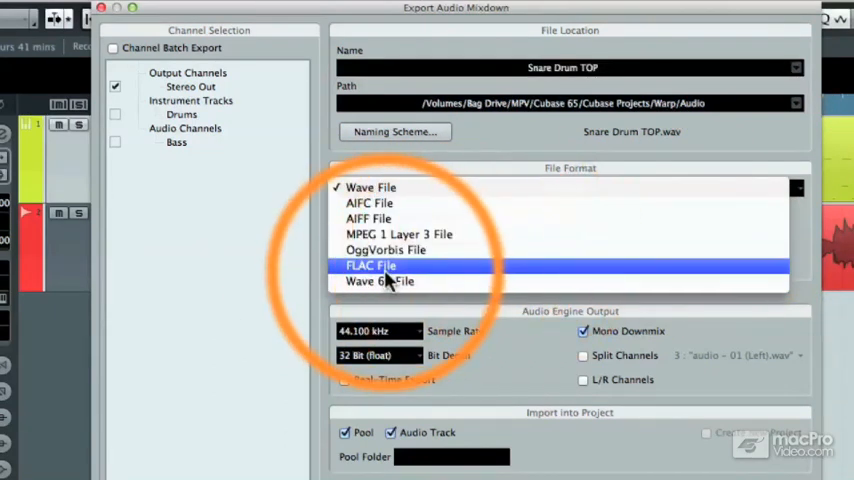
click(372, 264)
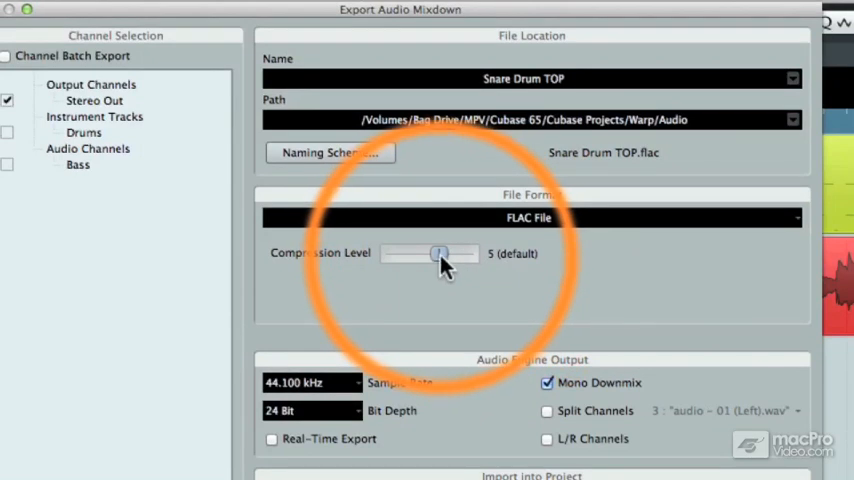
drag(438, 252, 390, 252)
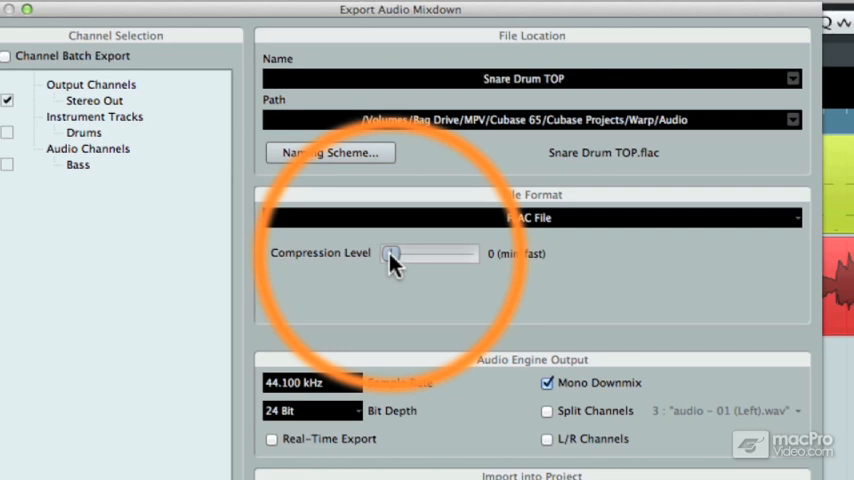
drag(392, 252, 402, 252)
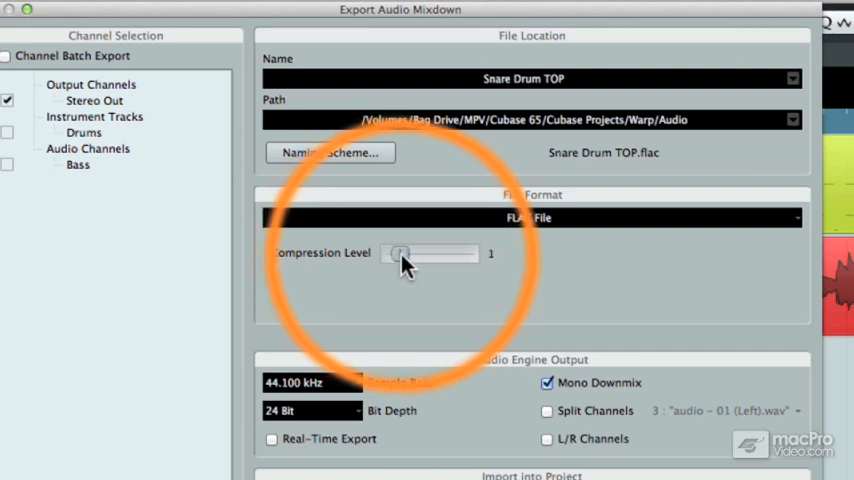
drag(398, 252, 468, 252)
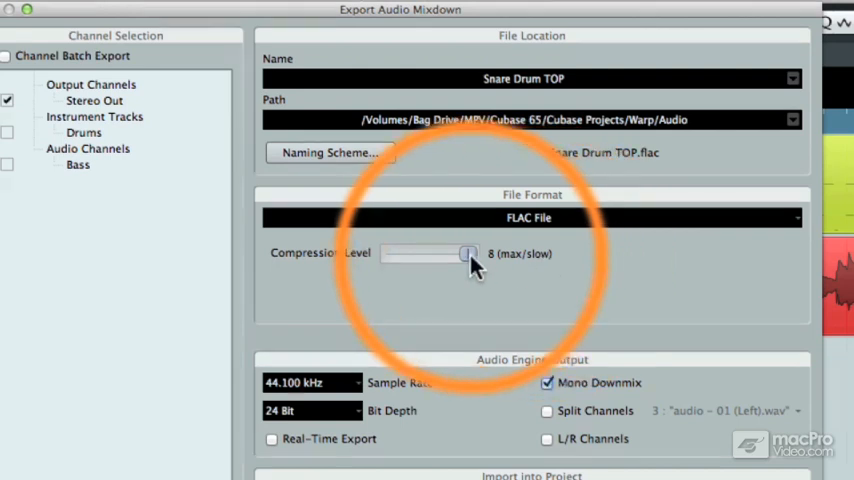
drag(466, 252, 438, 252)
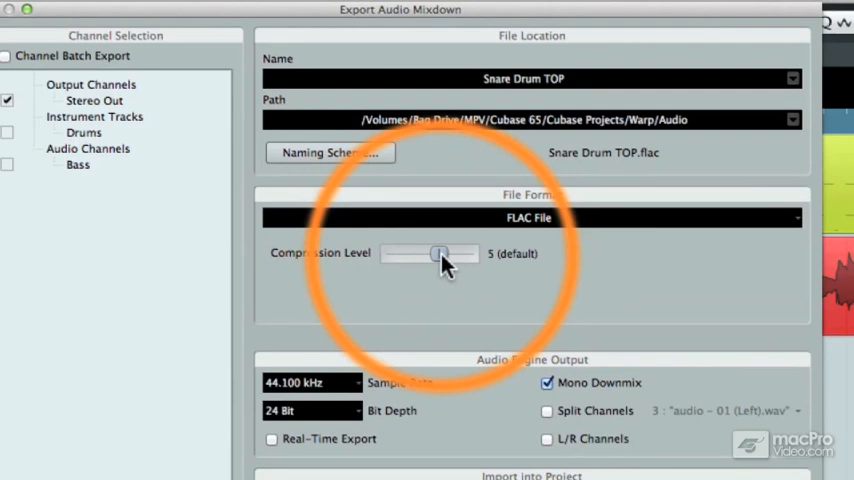